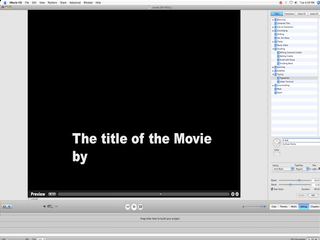
- Credit the author as 'Bryan Murley' on the title card below the B-Roll title
type("Bryan Mu")
type("B-Roll")
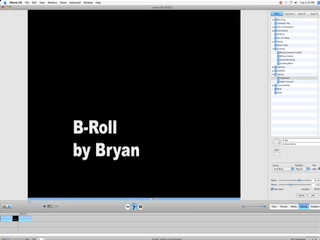
type("Murley")
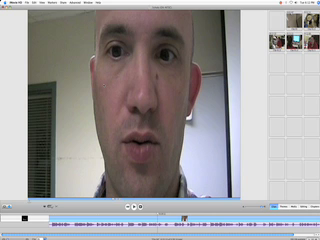
- Bring up the Advanced menu of clip editing commands for the selected talking-head clip
left_click(48, 4)
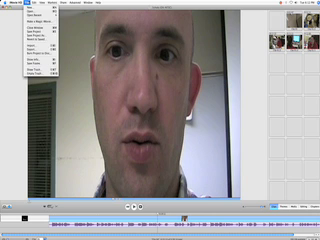